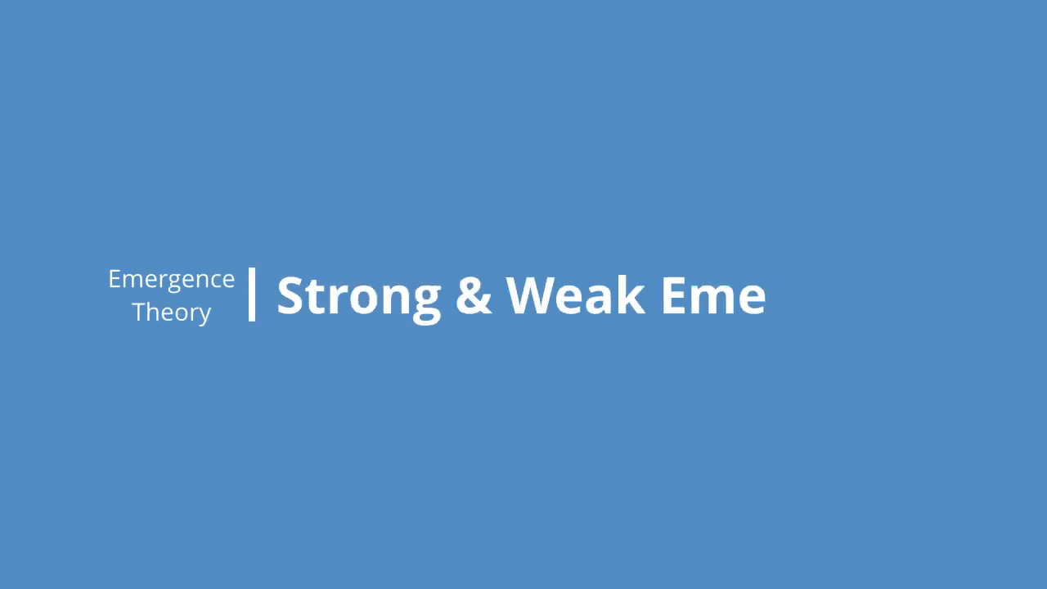
text(rgence)
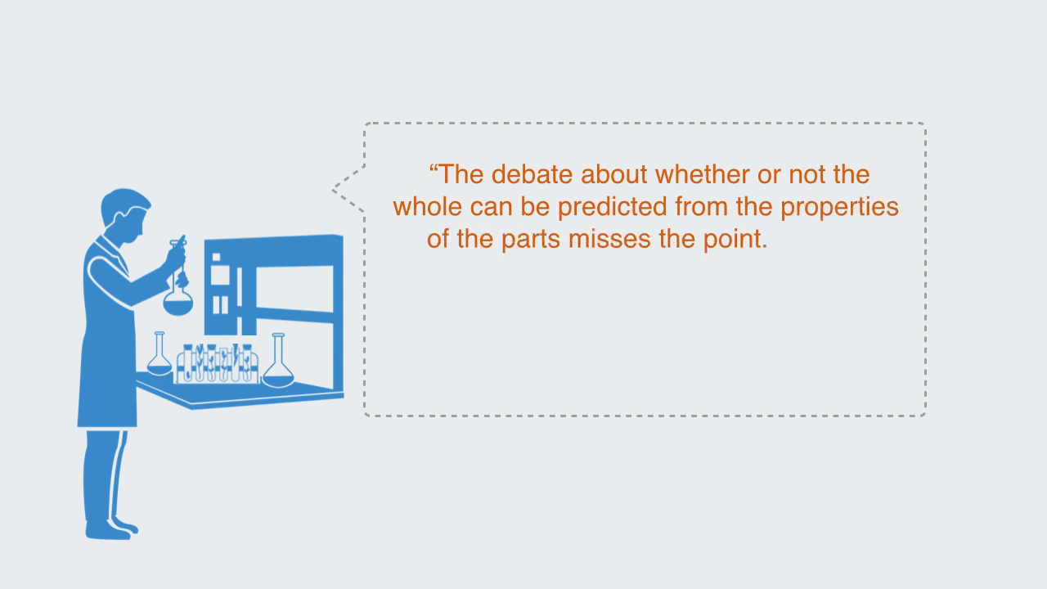
text(Wholes produce unique combined effects, but many of these effects may be co-determined by the cont)
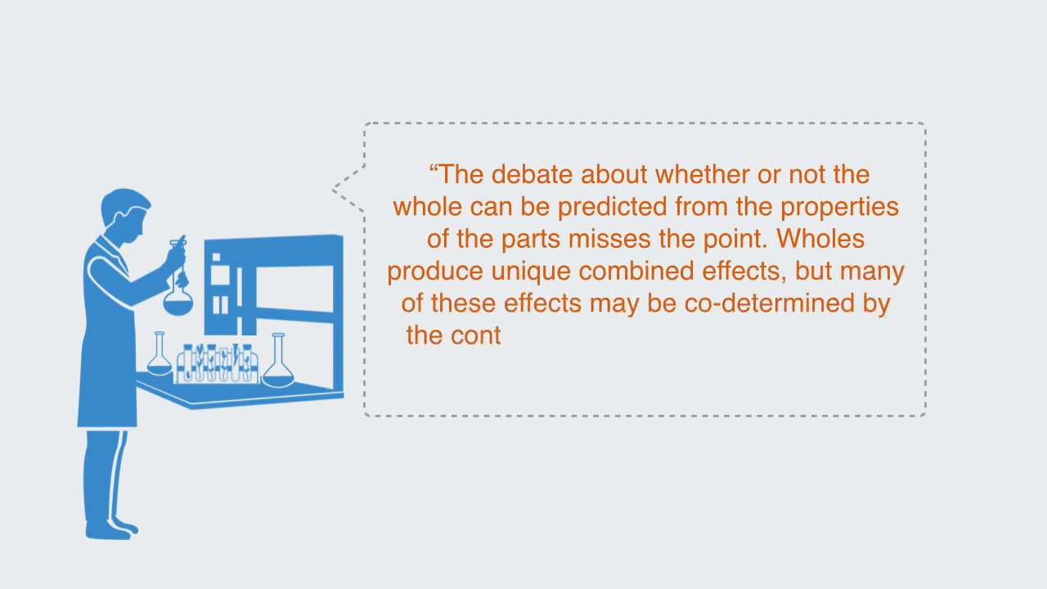
text(ext and the interactions between the who)
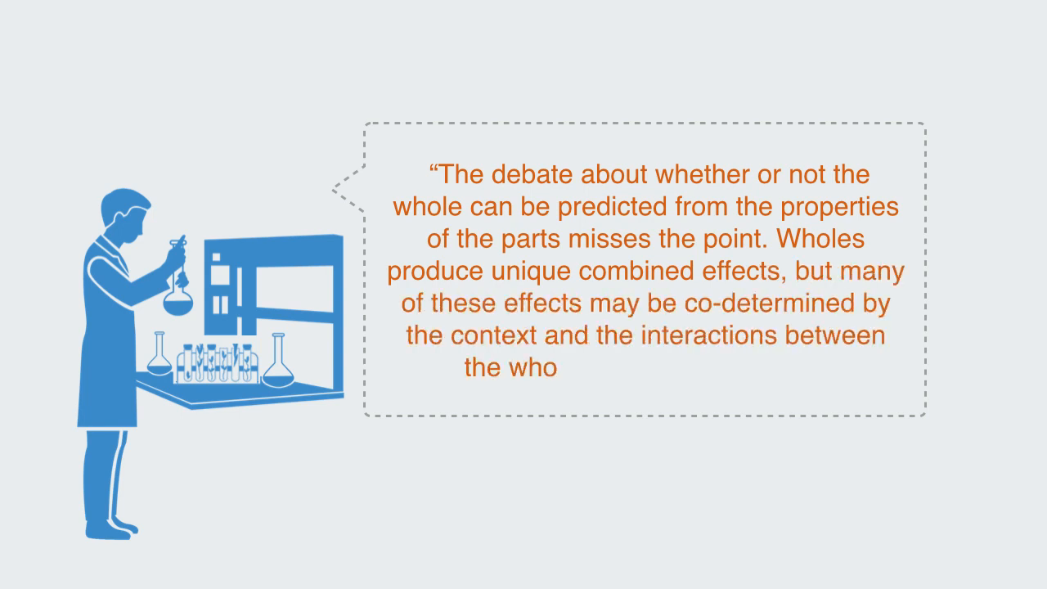